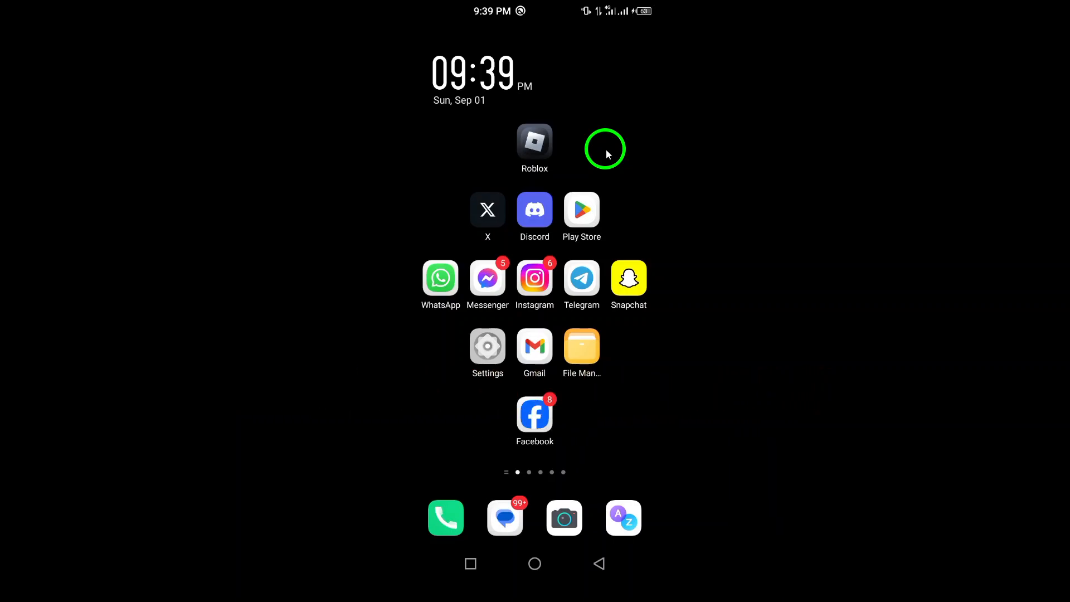
{"action": "mouse_move", "coordinate": [558, 285]}
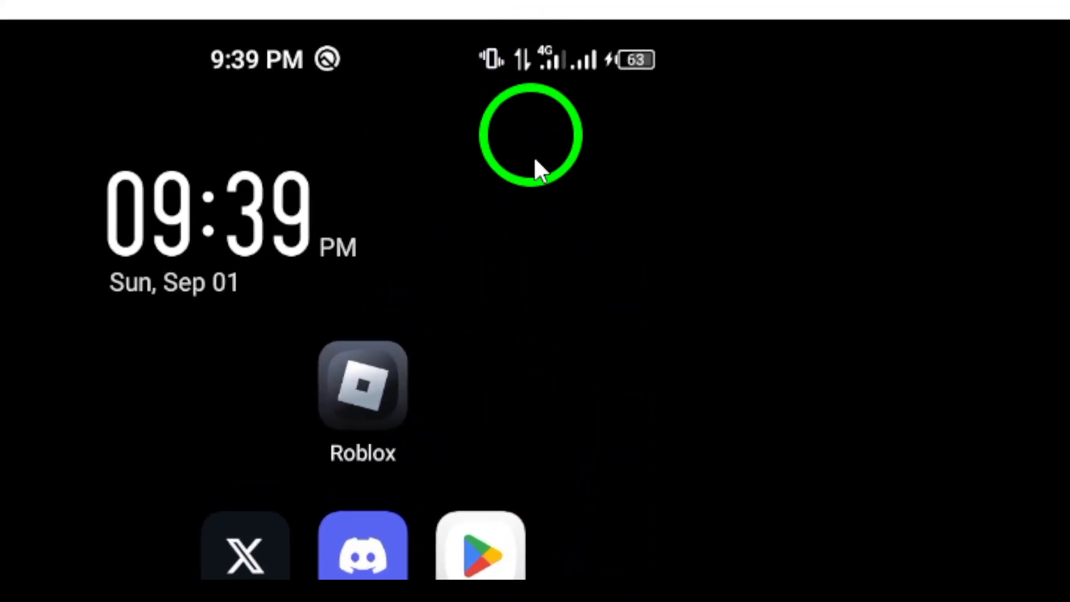
Step: View Discord's app info and storage details, return home, then reopen Discord's shortcut menu
{"action": "scroll", "scroll_direction": "down", "scroll_amount": 3}
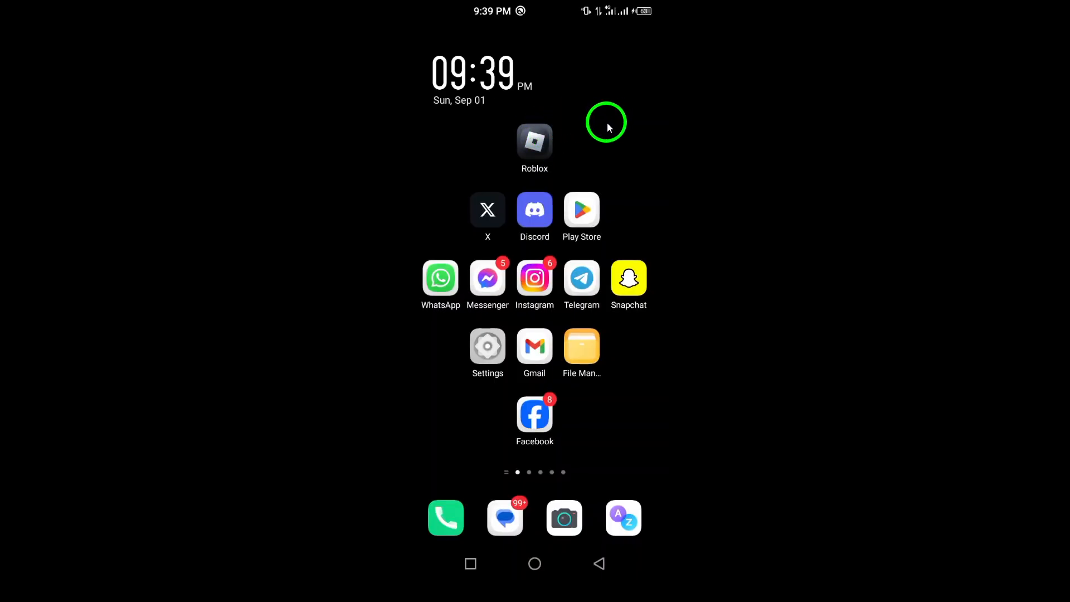
{"action": "mouse_move", "coordinate": [605, 131]}
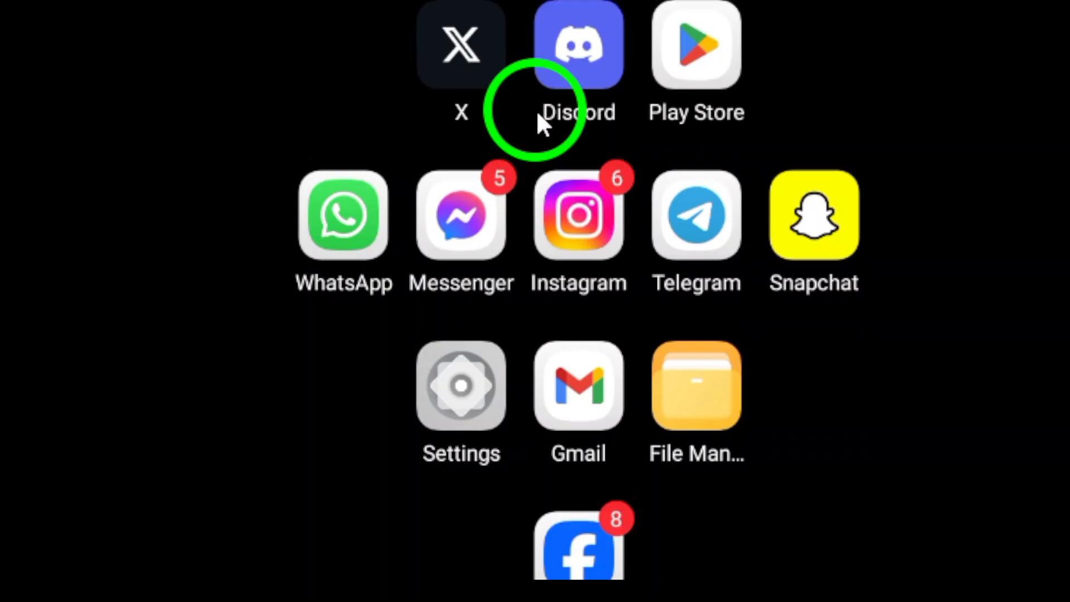
{"action": "left_click", "coordinate": [577, 45]}
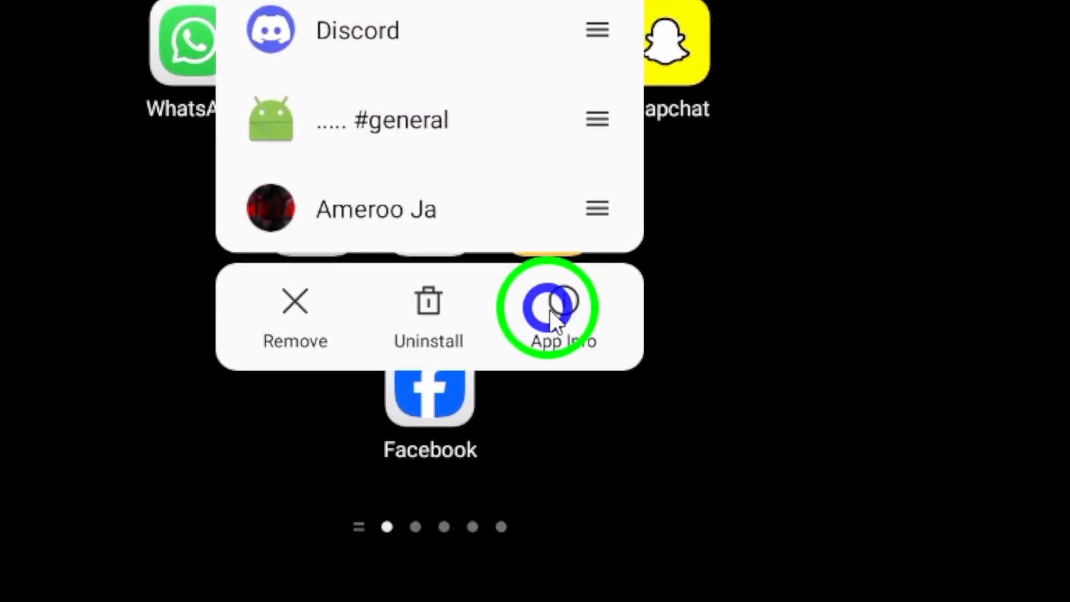
{"action": "left_click", "coordinate": [555, 312]}
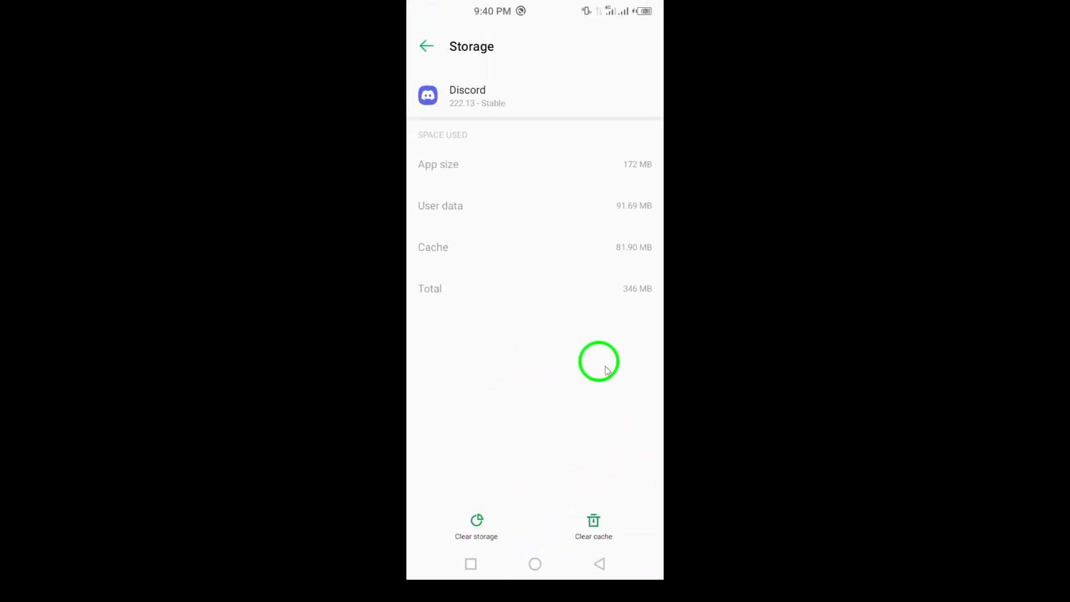
{"action": "left_click", "coordinate": [425, 47]}
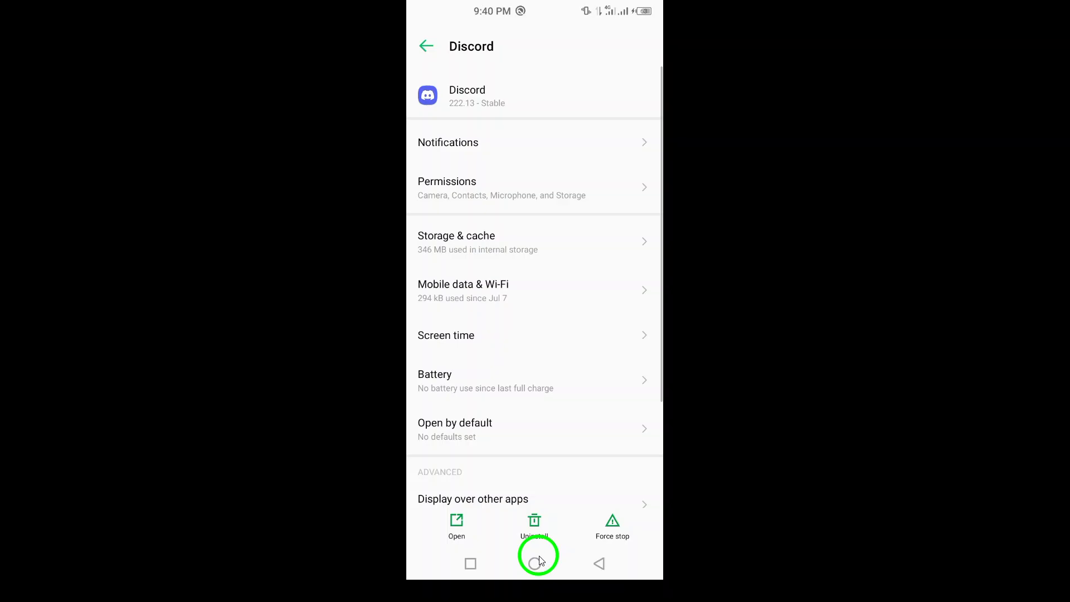
{"action": "left_click", "coordinate": [537, 555]}
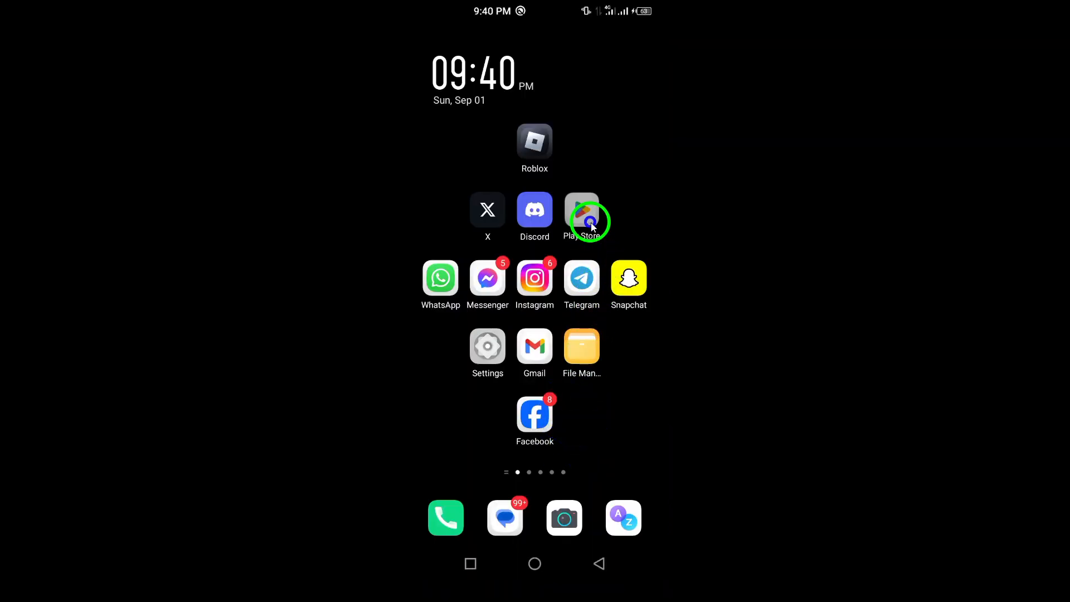
{"action": "left_click", "coordinate": [581, 210]}
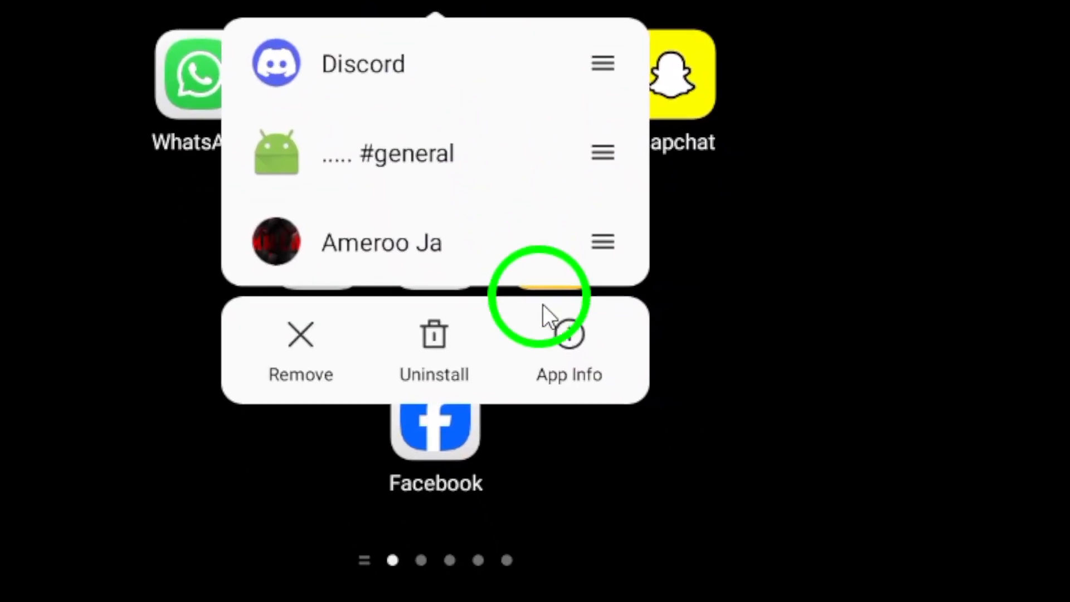
Step: Review Discord's permissions (camera, contacts, microphone, storage allowed) and return to the home screen
{"action": "left_click", "coordinate": [569, 345]}
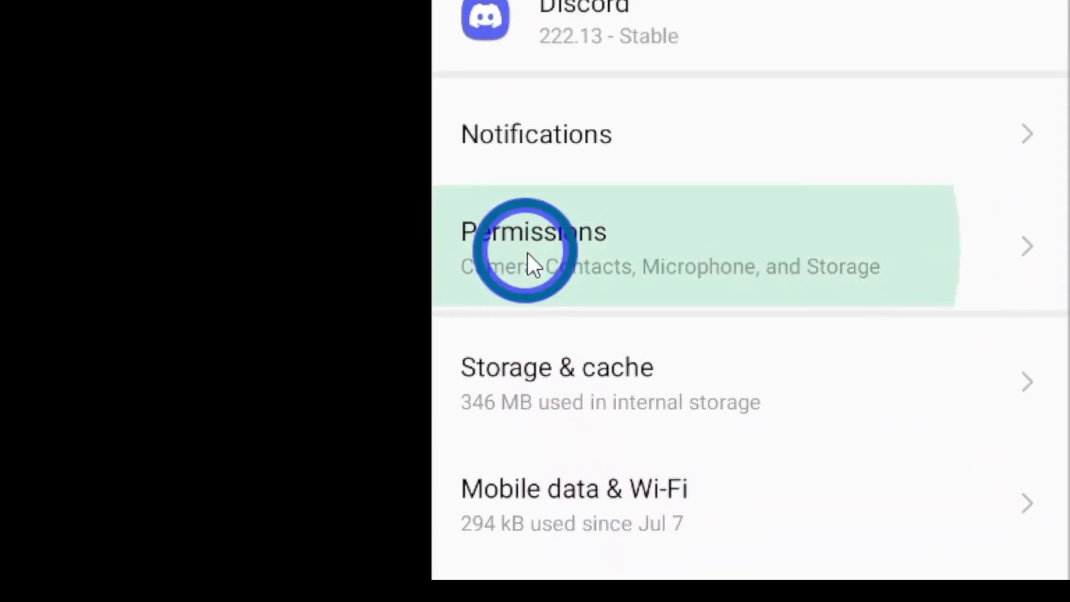
{"action": "left_click", "coordinate": [534, 245]}
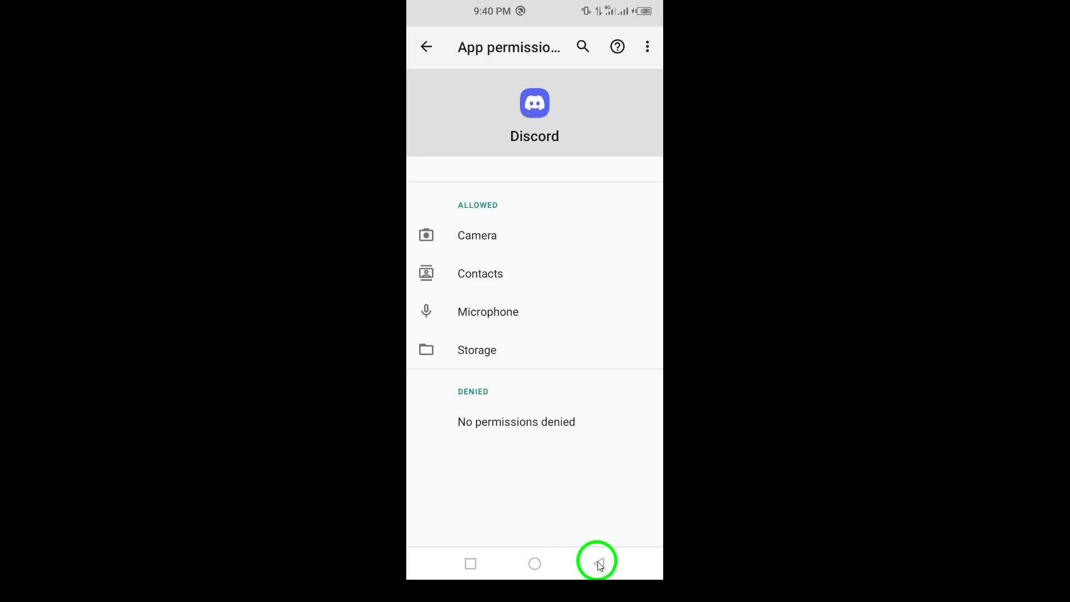
{"action": "left_click", "coordinate": [596, 563]}
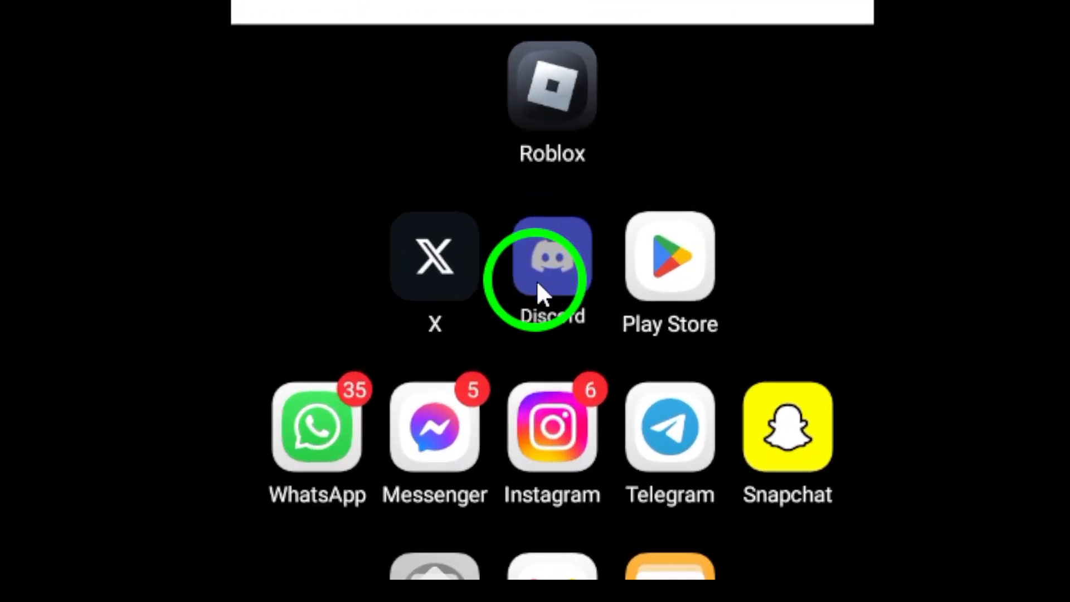
Step: Show My phone info: XOS on Android 10, Infinix NOTE 8
{"action": "left_click", "coordinate": [553, 260]}
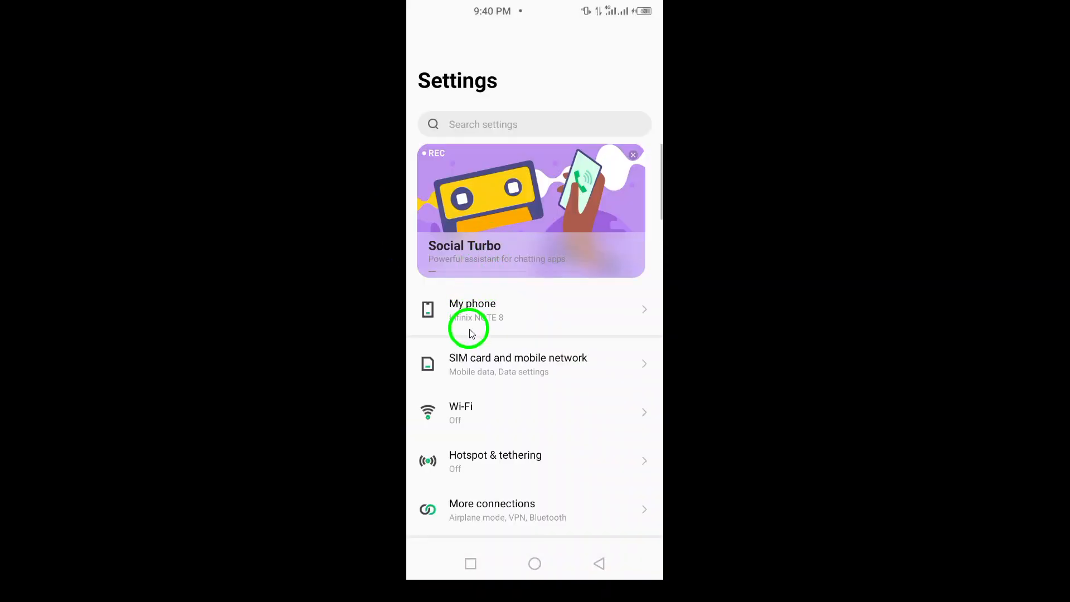
{"action": "left_click", "coordinate": [473, 310]}
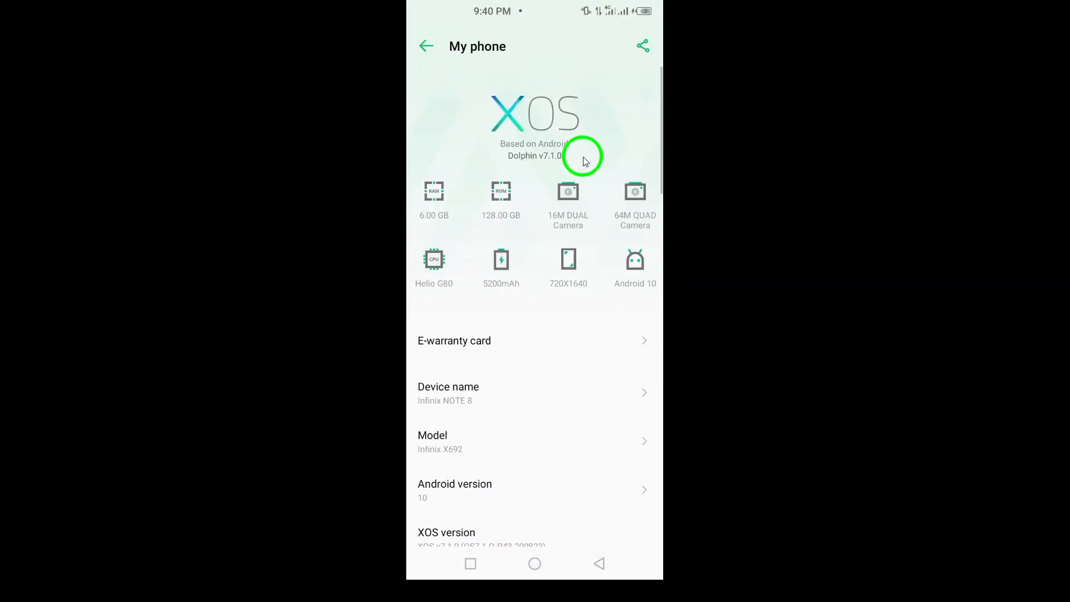